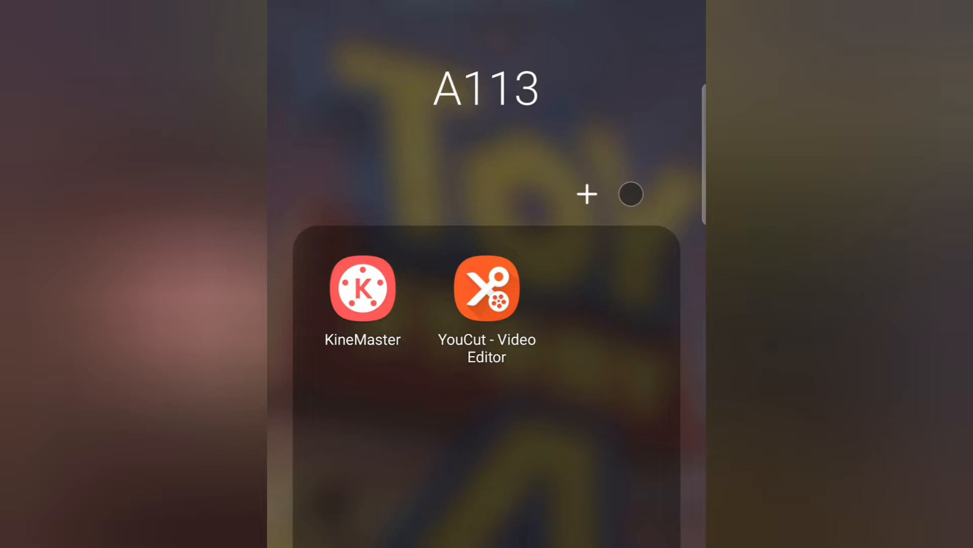
Step: Launch YouCut from the home-screen folder to load the alien turntable clip
left_click(487, 290)
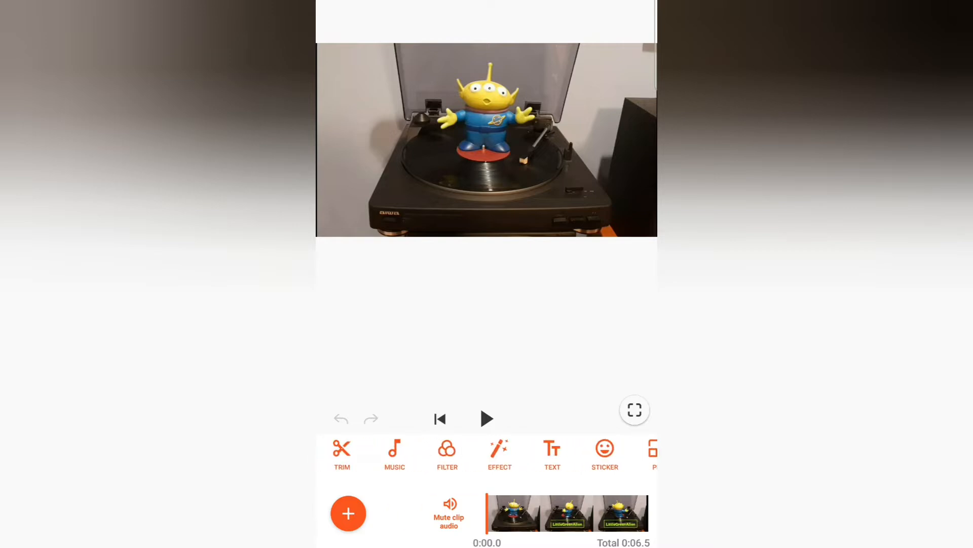
Step: Crop the alien clip to a square 1:1 frame, apply it, and preview the playback
scroll("right", 3)
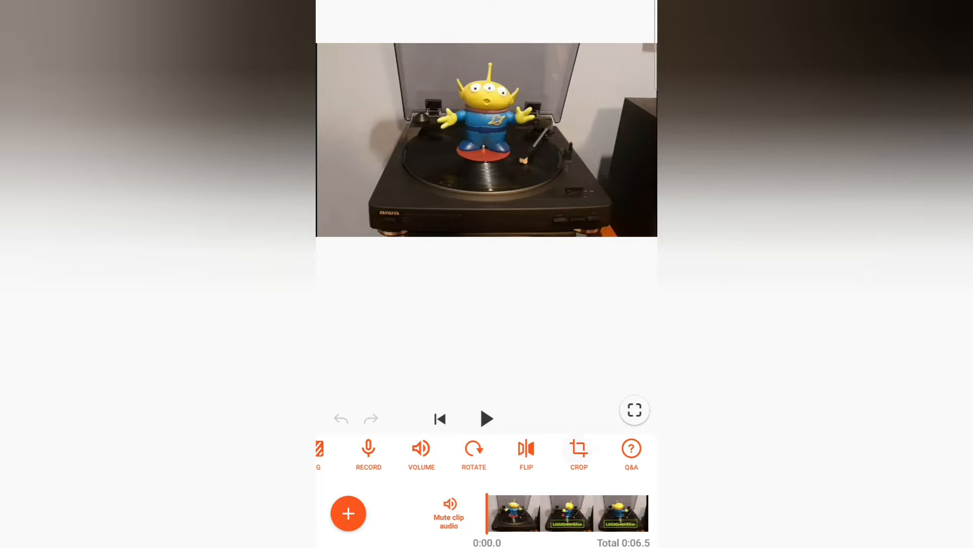
left_click(579, 448)
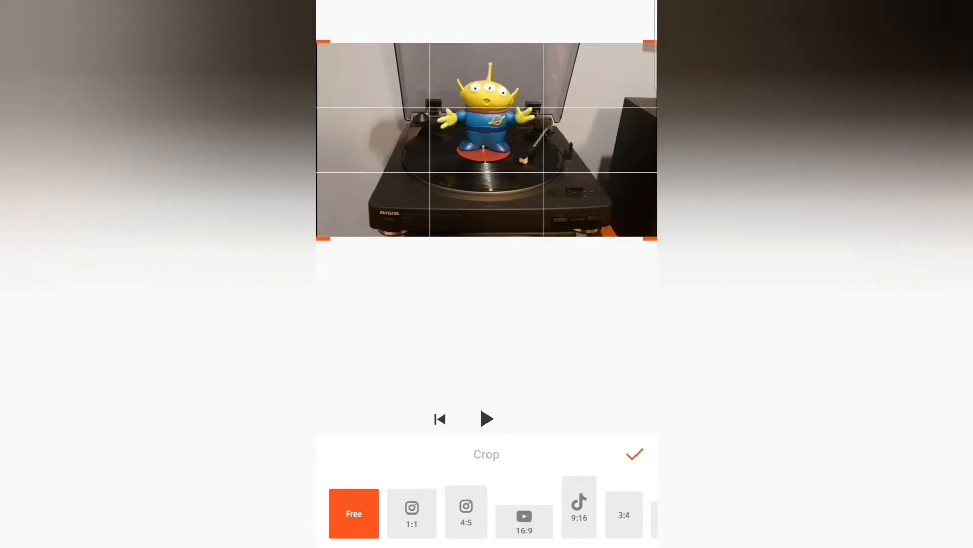
left_click(410, 513)
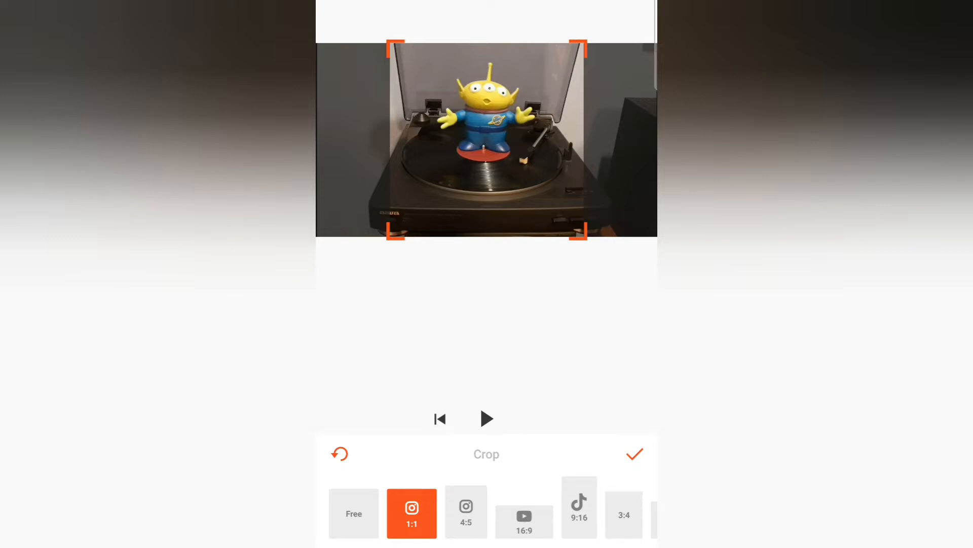
left_click(635, 453)
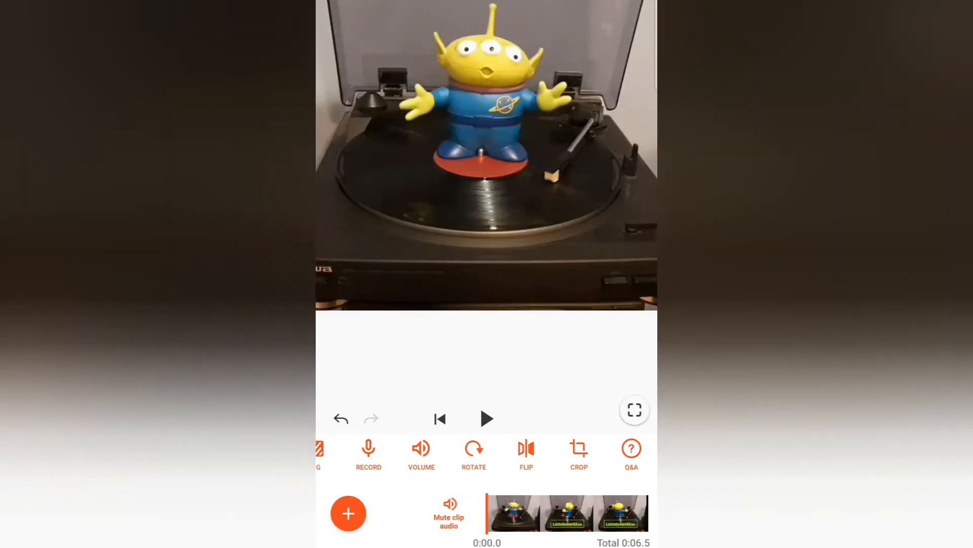
left_click(487, 418)
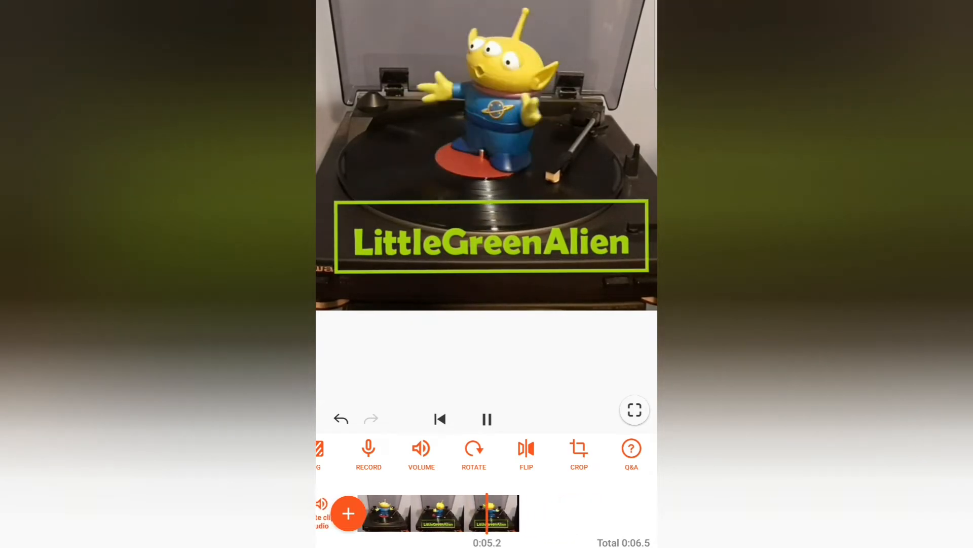
left_click(348, 513)
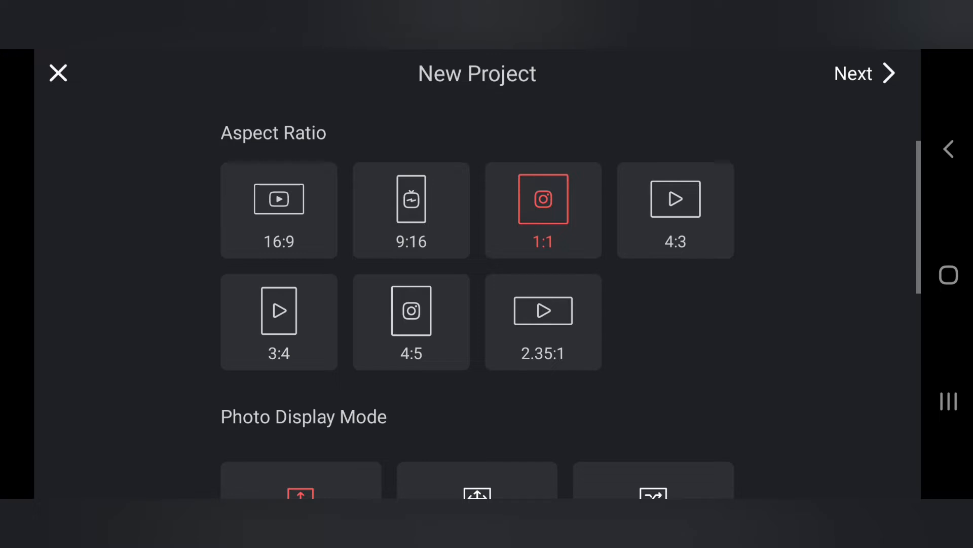
Step: Confirm the 1:1 aspect ratio and proceed to the new KineMaster project
left_click(865, 73)
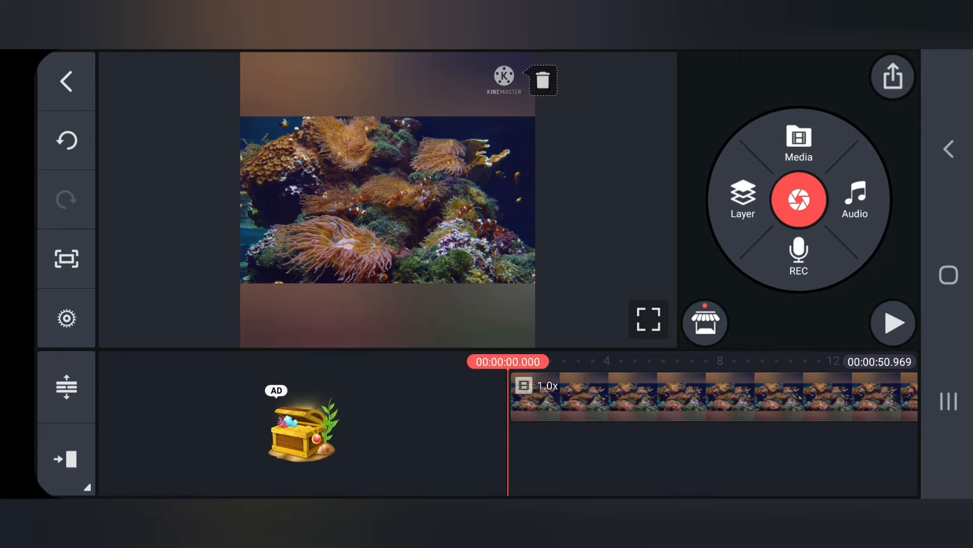
Step: Add the green-screen clownfish clip as a layer and enlarge it to span the frame width
left_click(742, 200)
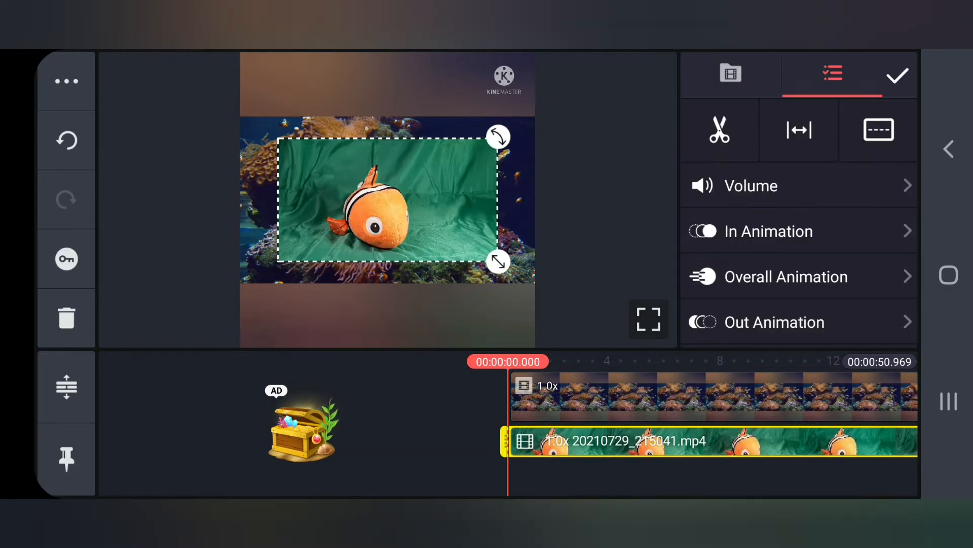
left_click_drag(498, 260, 524, 278)
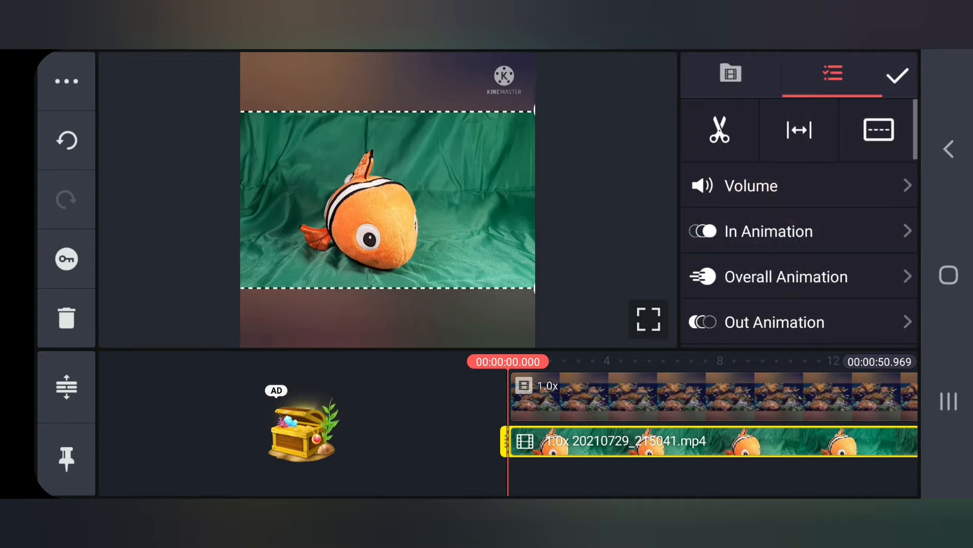
scroll("down", 3)
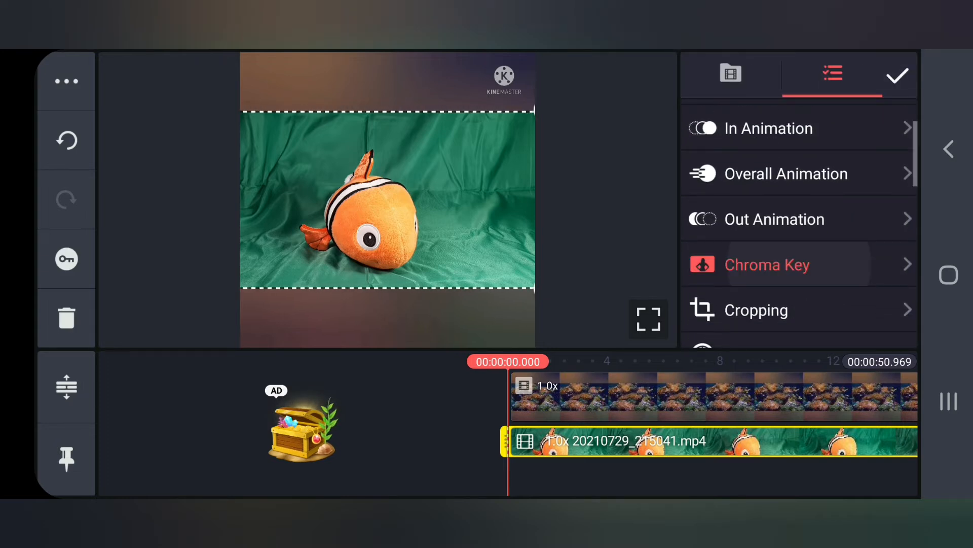
Step: Enable Chroma Key on the fish layer and rough in the two keying thresholds
left_click(767, 263)
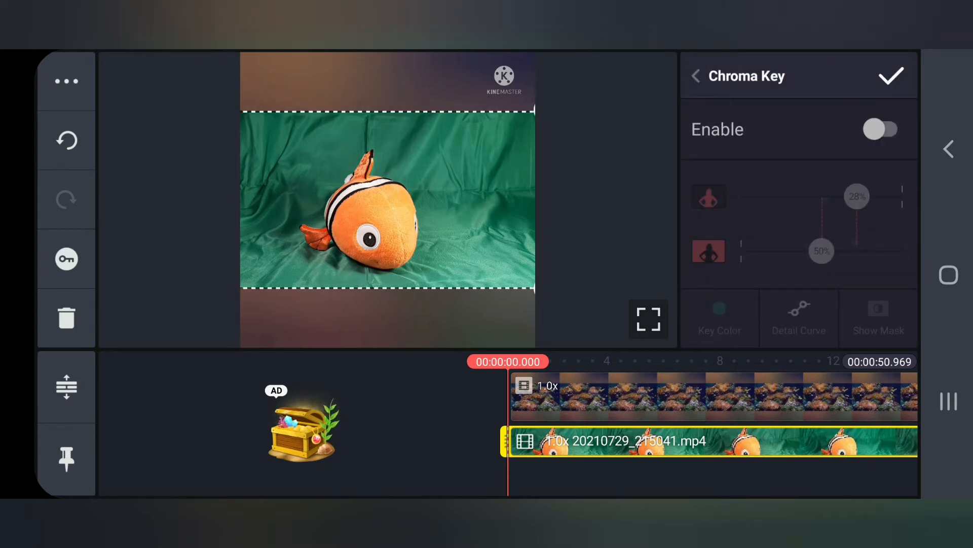
left_click(882, 130)
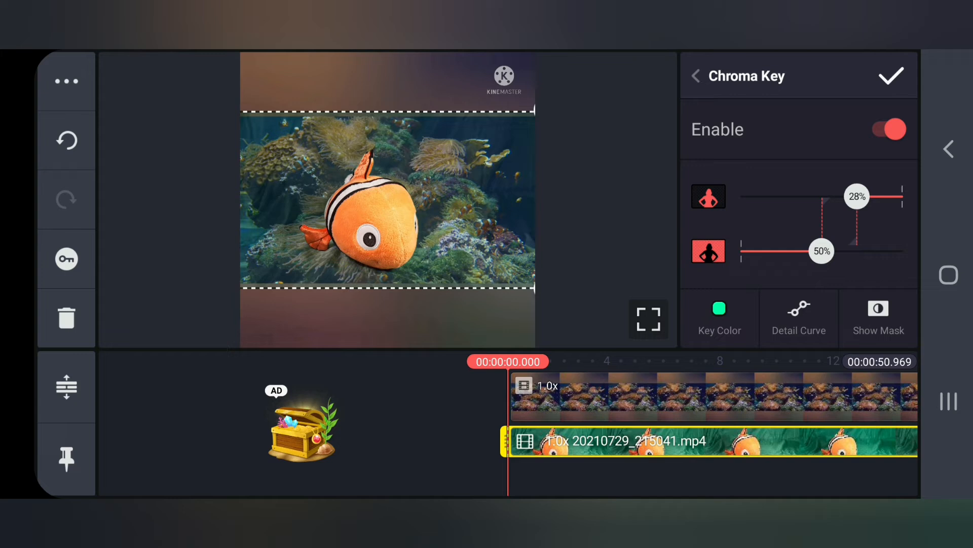
left_click_drag(821, 251, 831, 250)
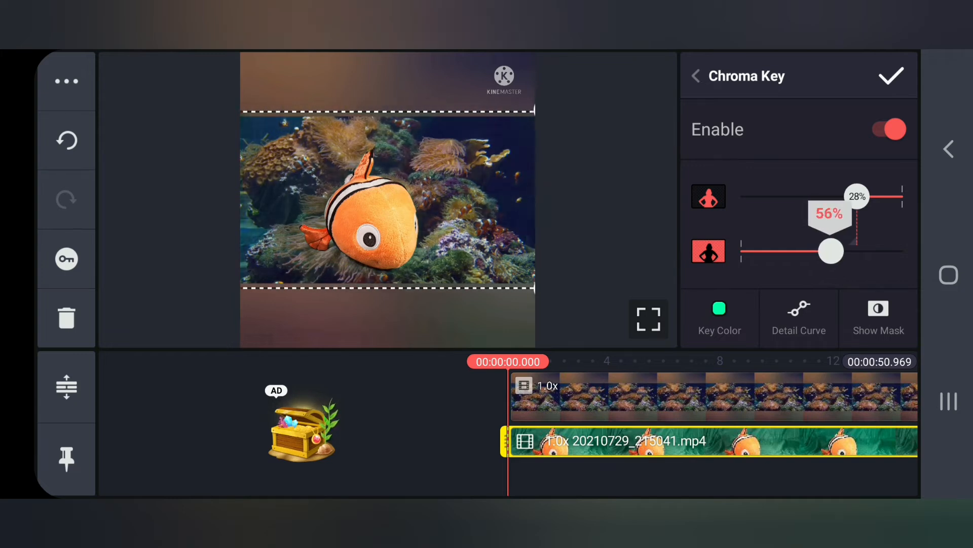
left_click_drag(831, 251, 839, 250)
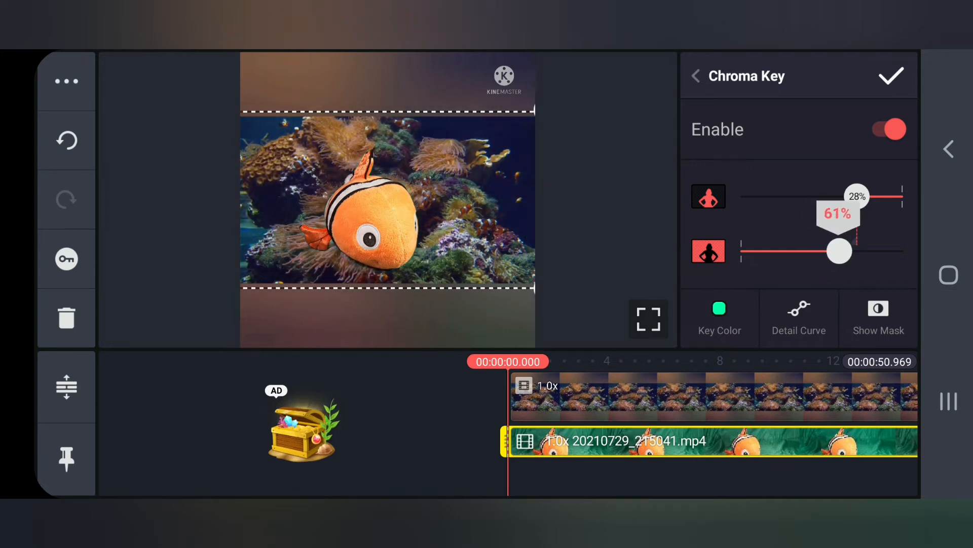
left_click_drag(839, 250, 857, 195)
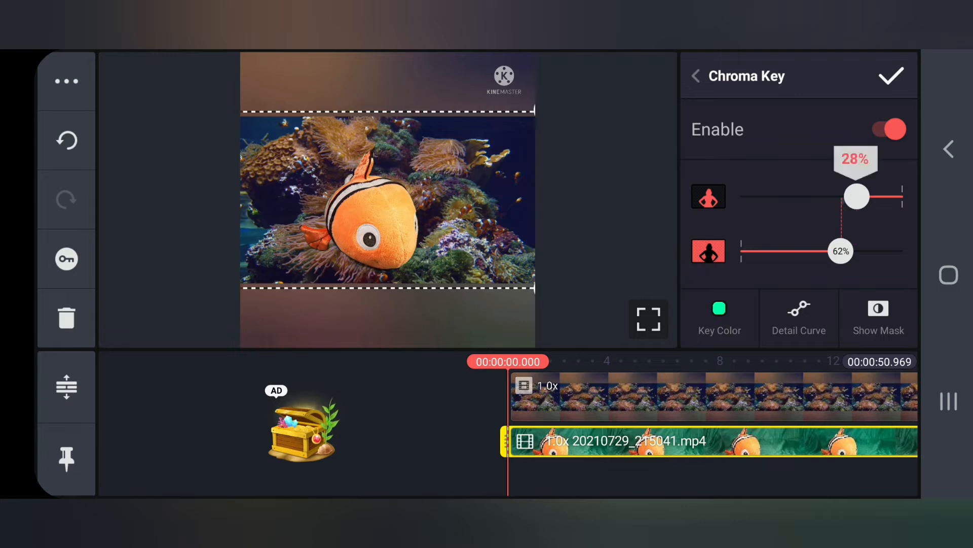
left_click_drag(856, 196, 863, 196)
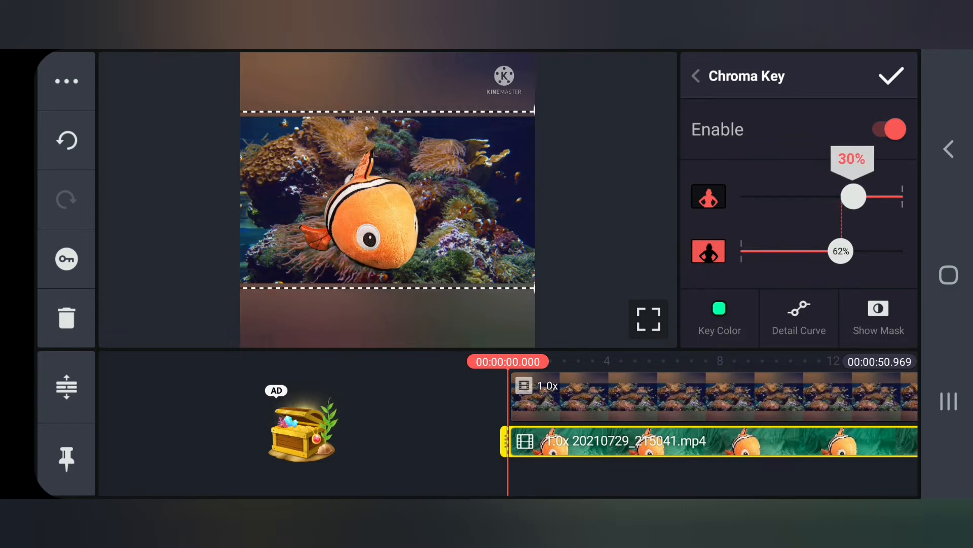
left_click_drag(853, 195, 862, 196)
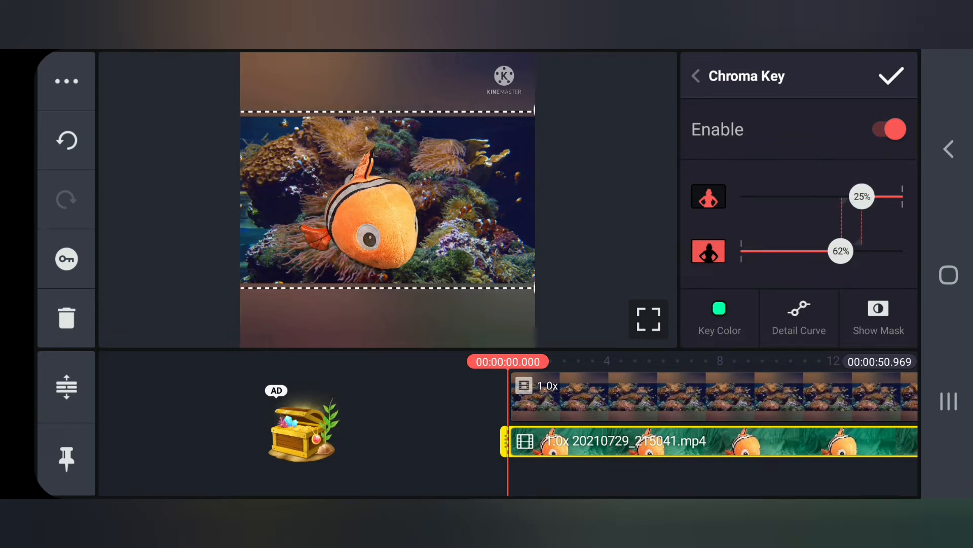
left_click_drag(841, 251, 830, 250)
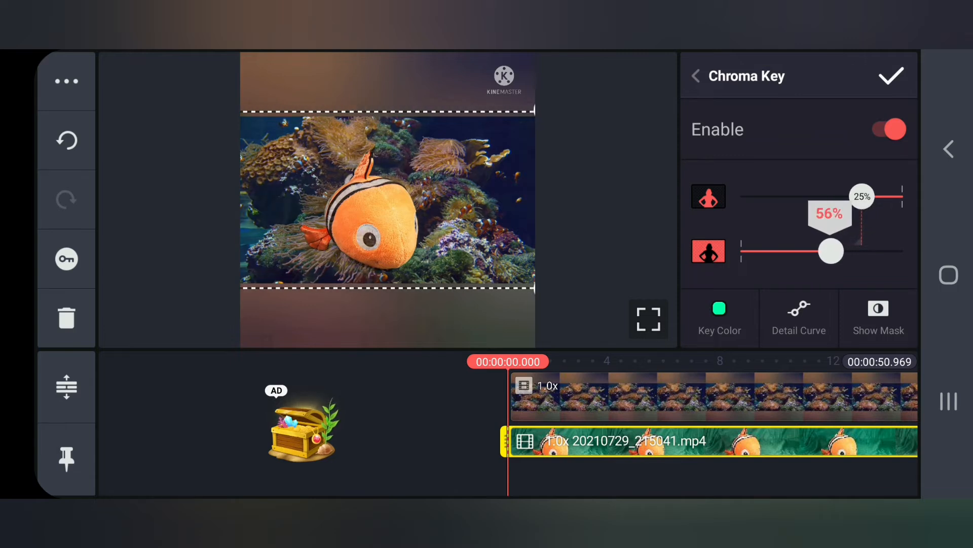
Step: Settle the thresholds at 29% and 63%, then apply the keying and return to the editor
left_click_drag(830, 251, 841, 251)
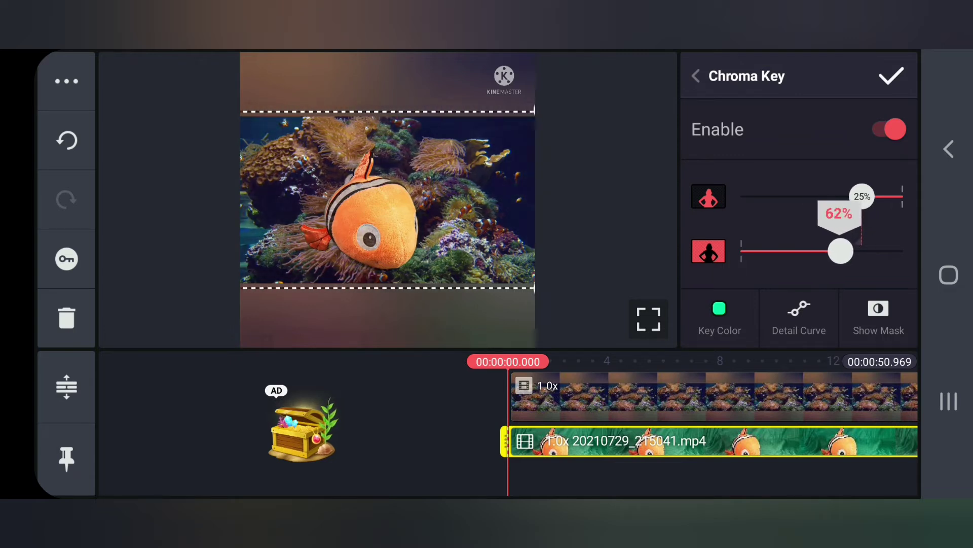
left_click_drag(900, 196, 857, 196)
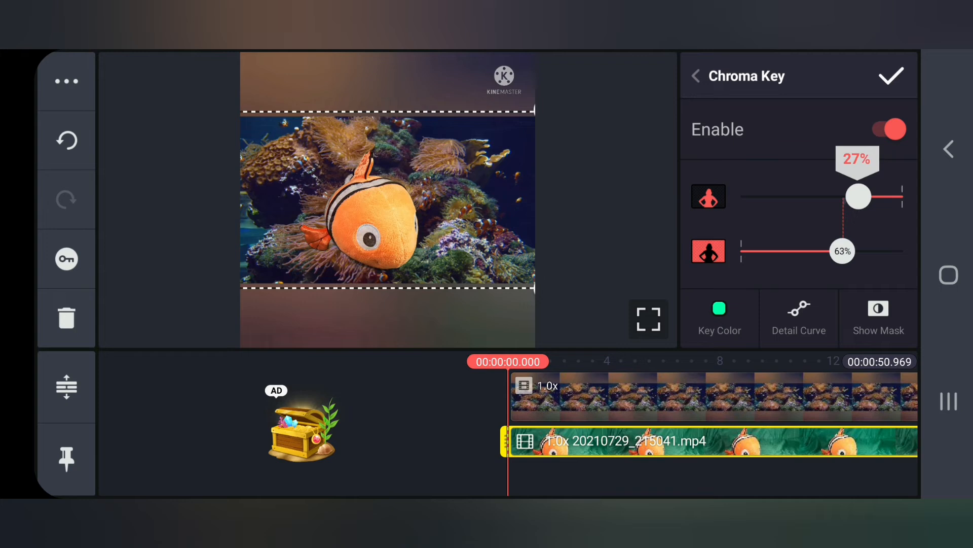
left_click_drag(858, 195, 872, 196)
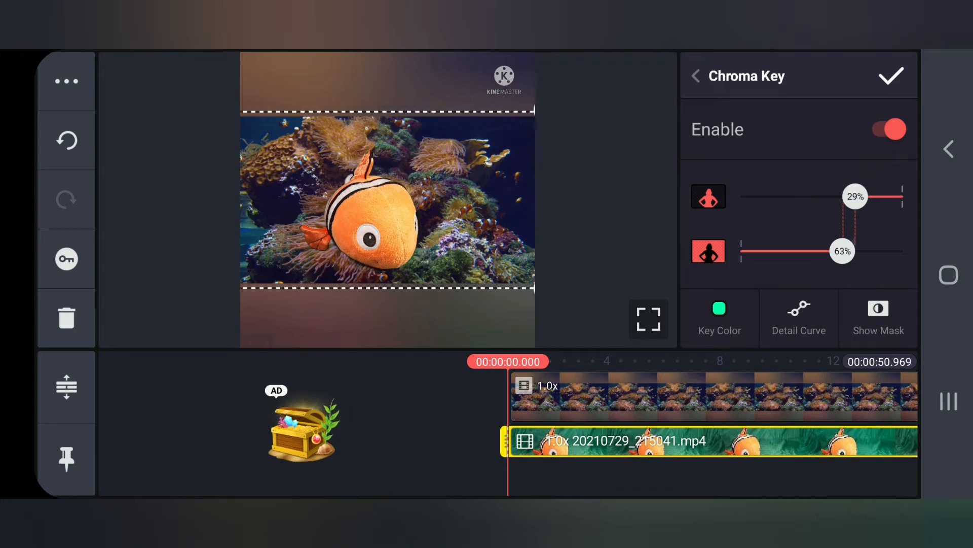
left_click_drag(842, 250, 855, 250)
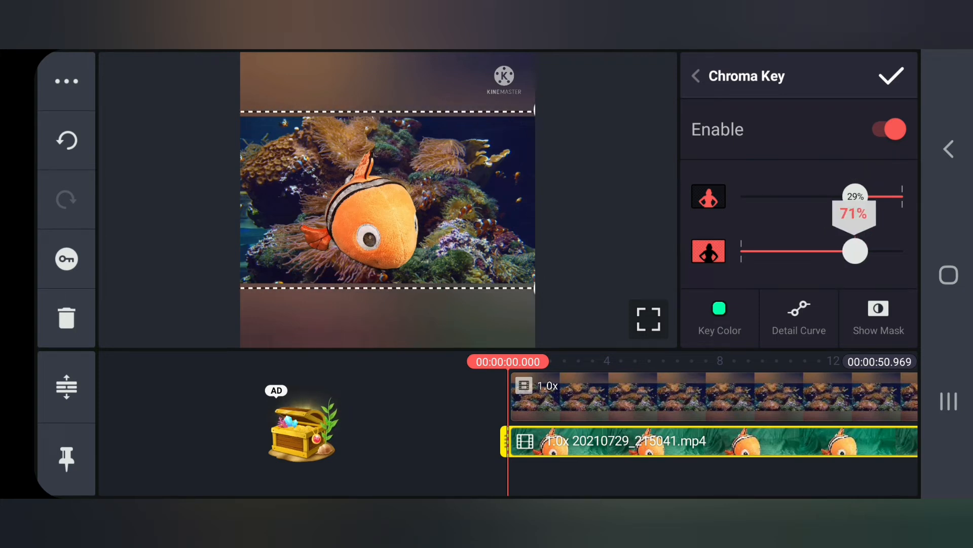
left_click_drag(856, 252, 837, 251)
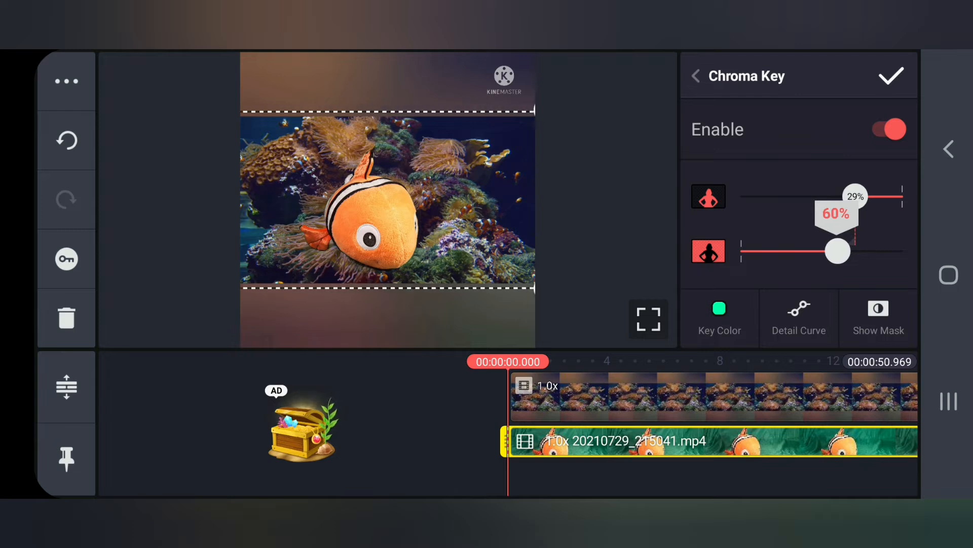
left_click_drag(836, 251, 841, 251)
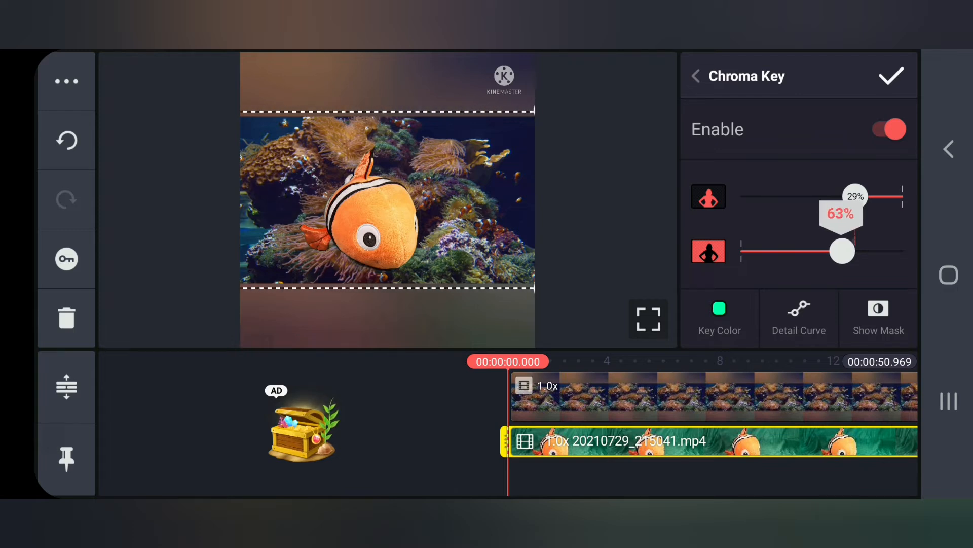
left_click(842, 252)
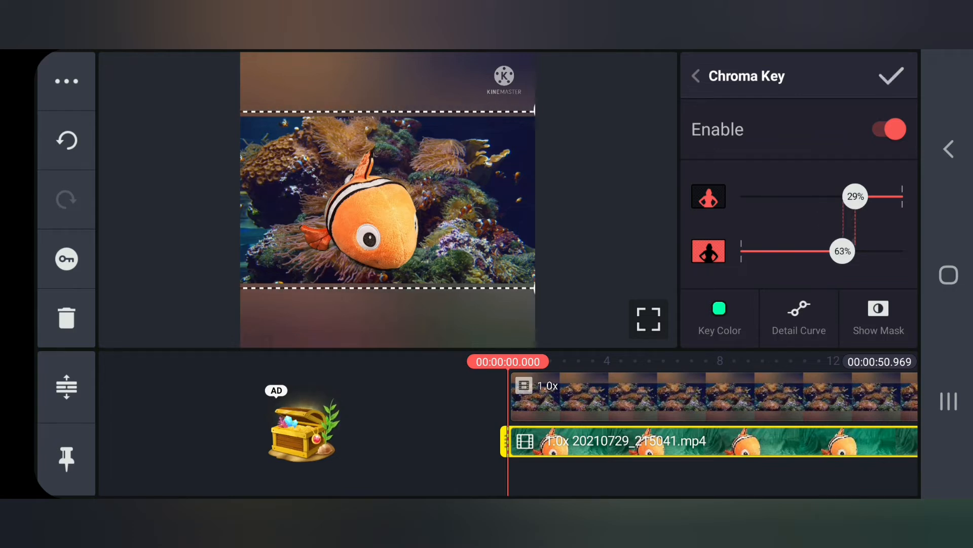
left_click(891, 75)
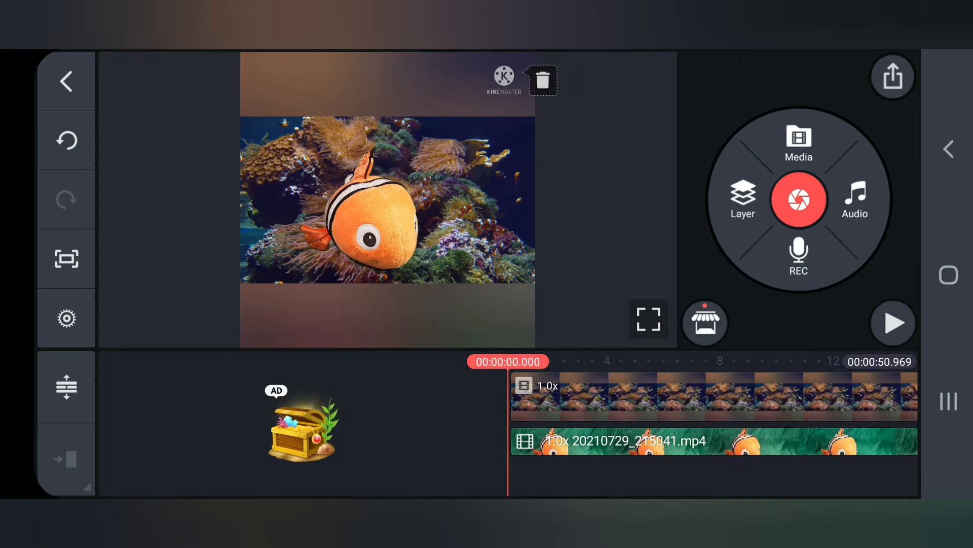
left_click(893, 323)
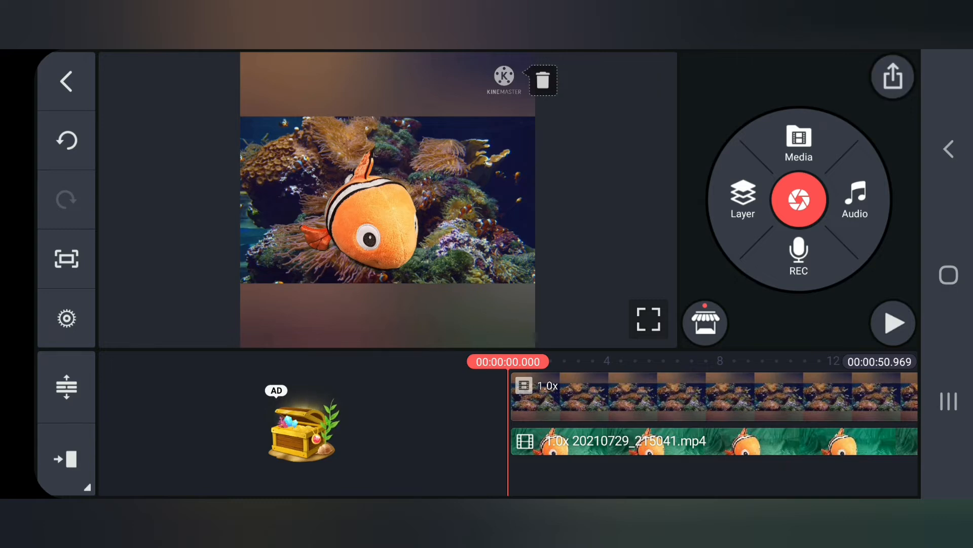
left_click(893, 77)
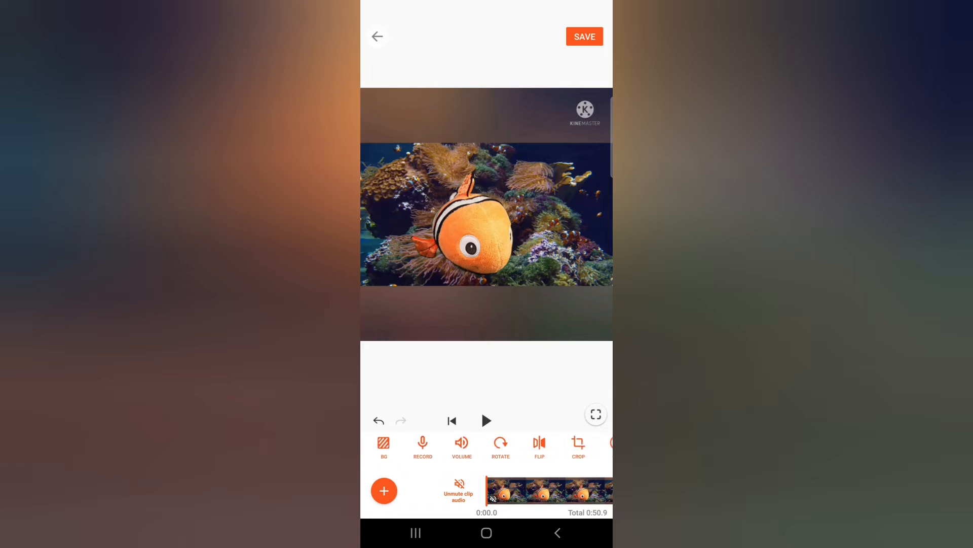
Step: Crop the composite to the 16:9 preset so the KineMaster watermark strip is removed
left_click(578, 446)
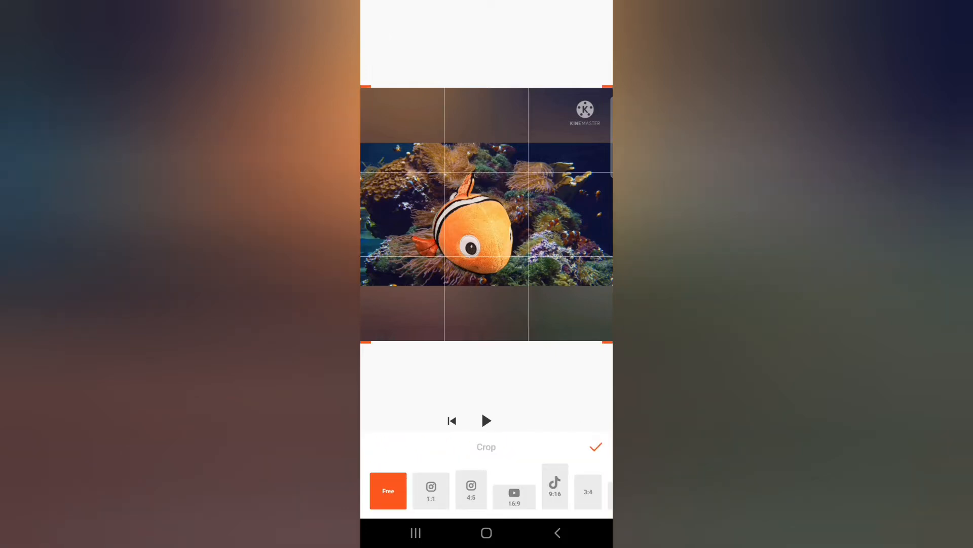
left_click(514, 497)
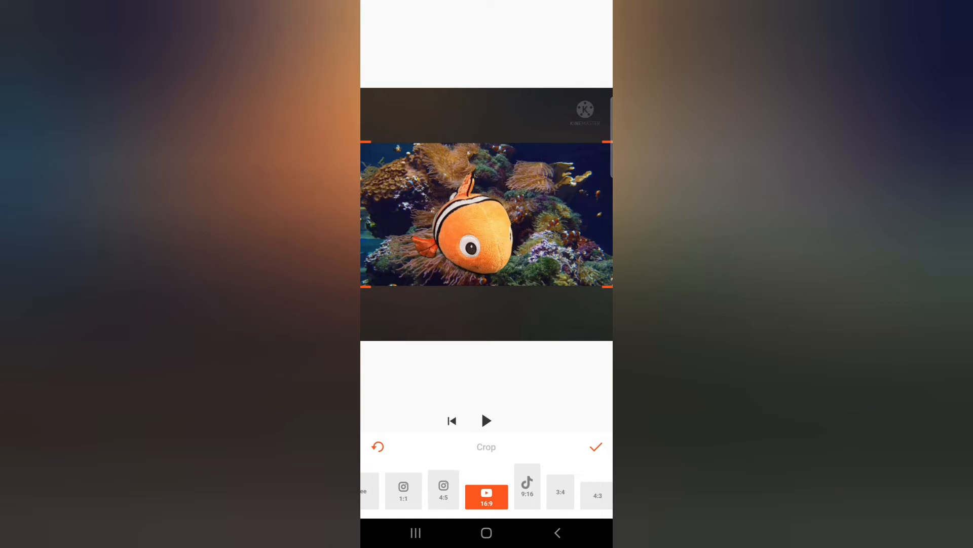
scroll("left", 3)
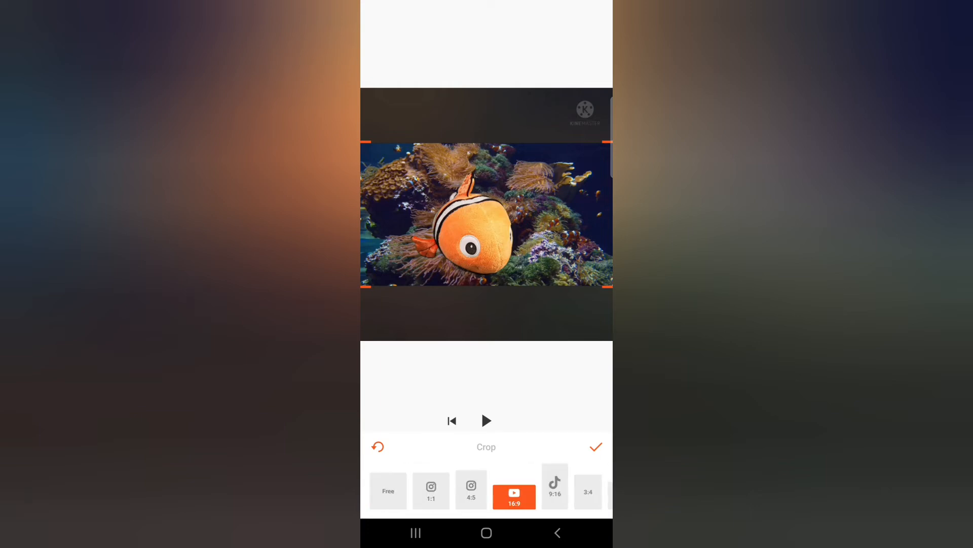
left_click(596, 446)
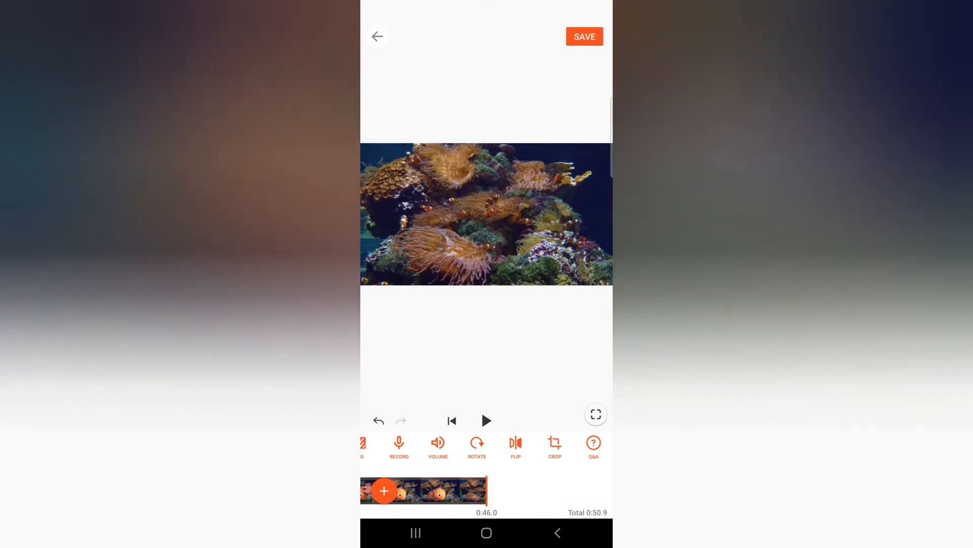
Step: Select the clip, shorten it to about 0:33, and preview the ending and the start
left_click(444, 491)
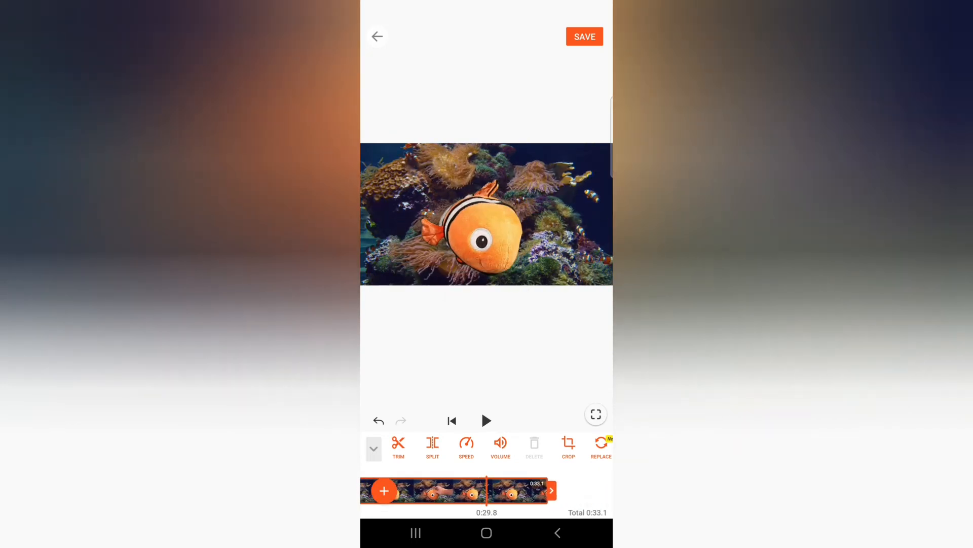
left_click(487, 421)
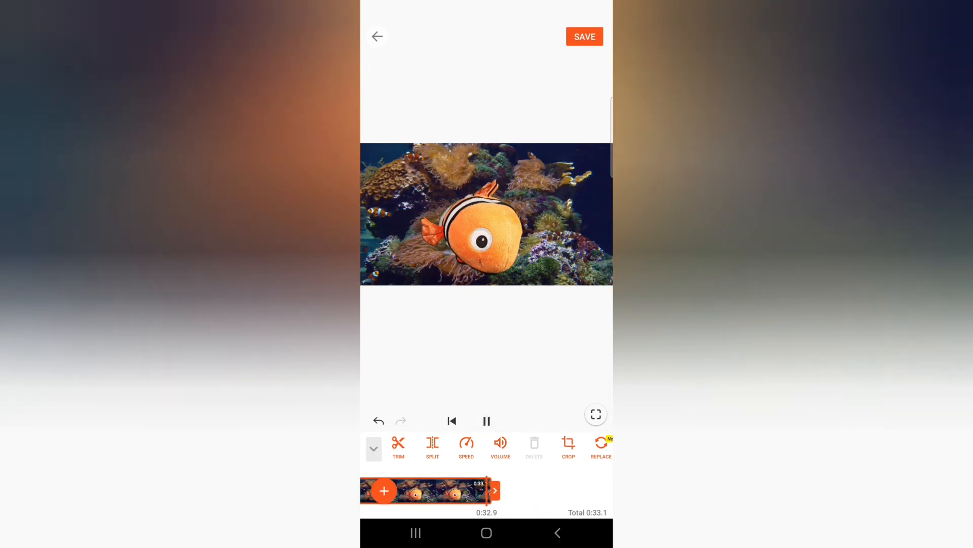
left_click(487, 421)
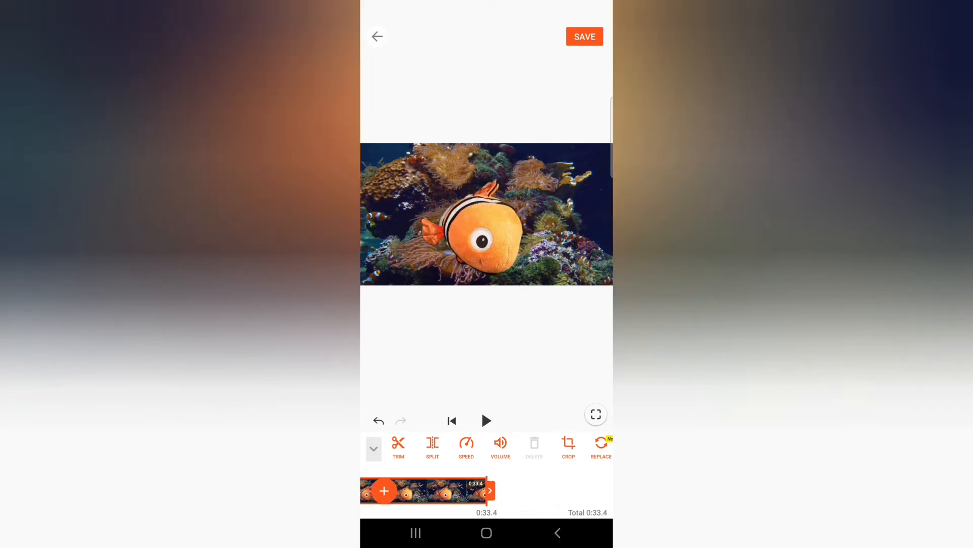
left_click(487, 421)
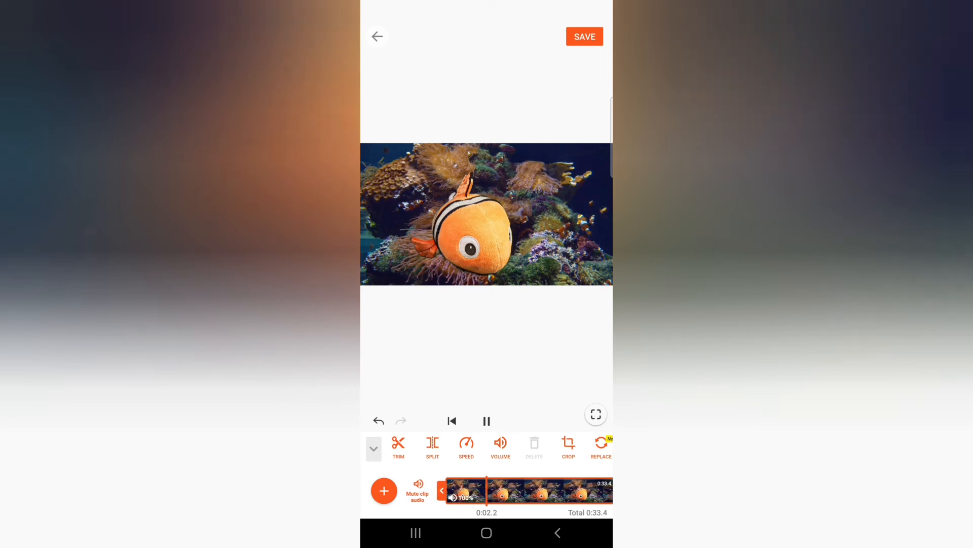
left_click(487, 421)
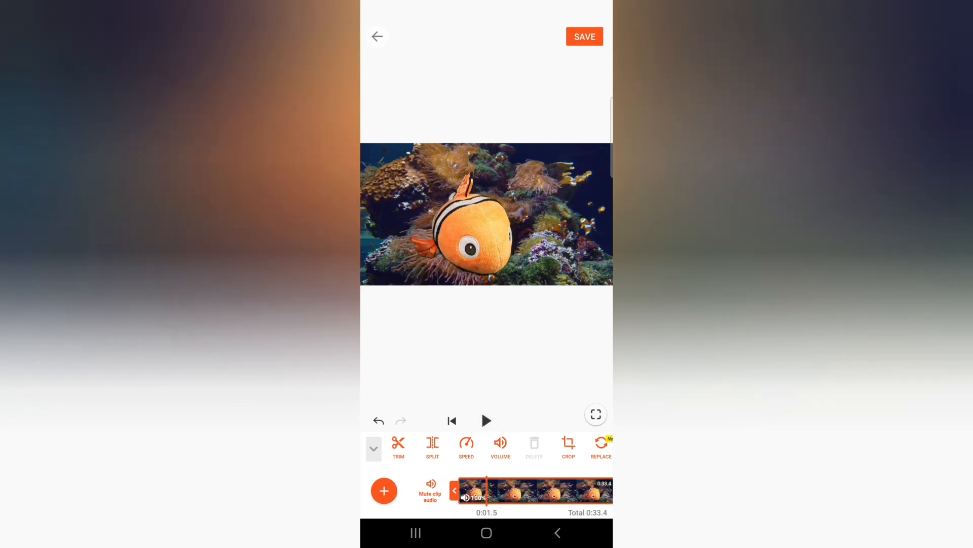